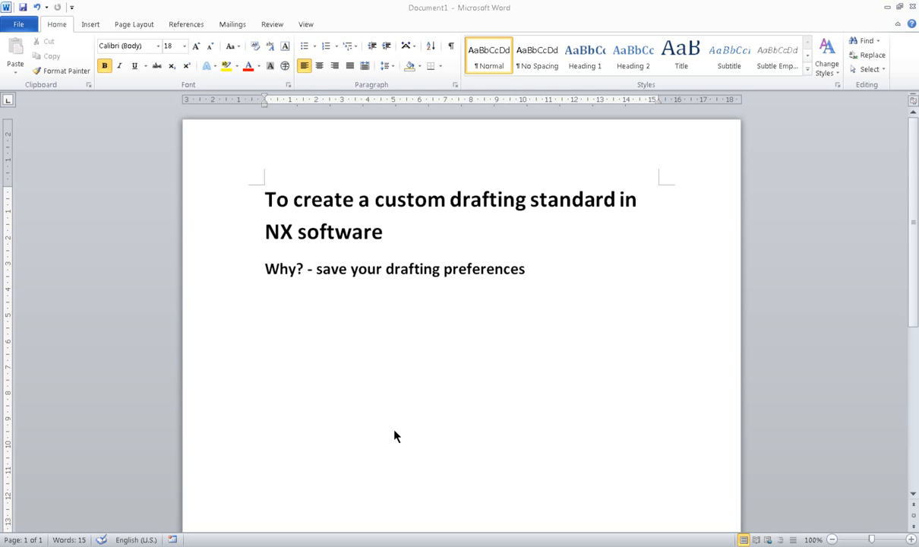
pyautogui.moveTo(426, 332)
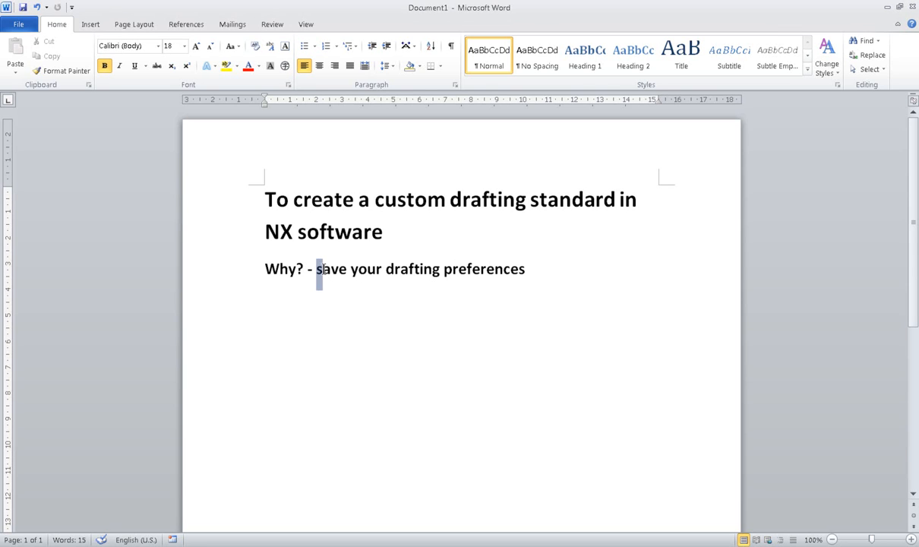
# - Highlight 'save your drafting' in the Word notes, then minimize Word
pyautogui.moveTo(317, 268); pyautogui.dragTo(443, 268)
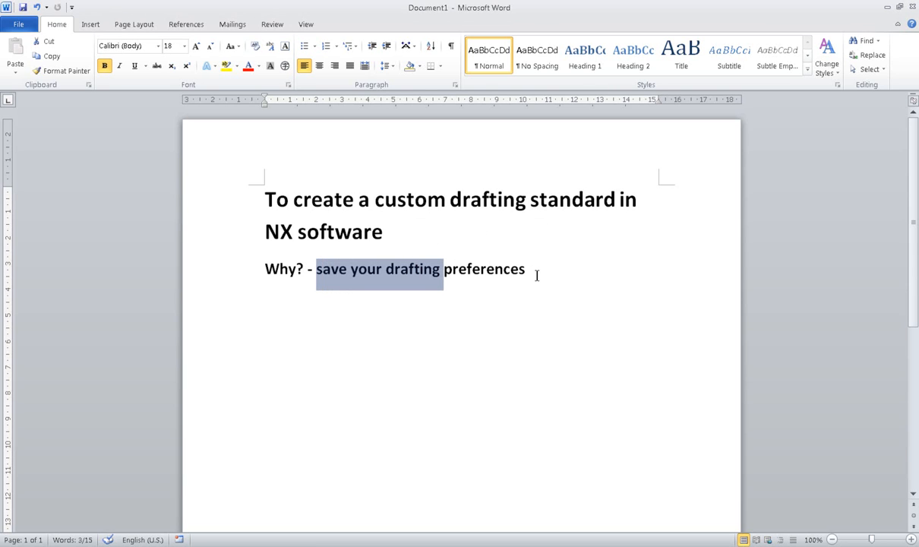
pyautogui.moveTo(526, 309)
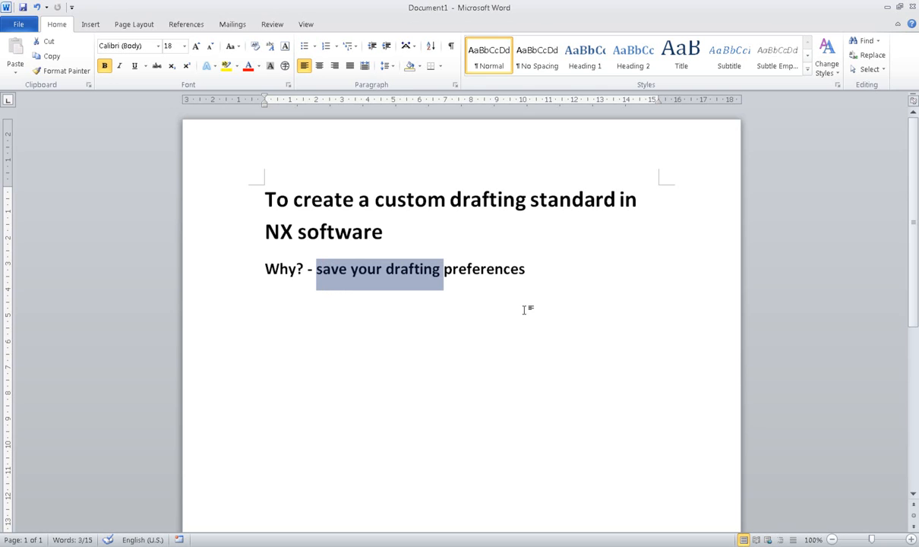
pyautogui.click(525, 268)
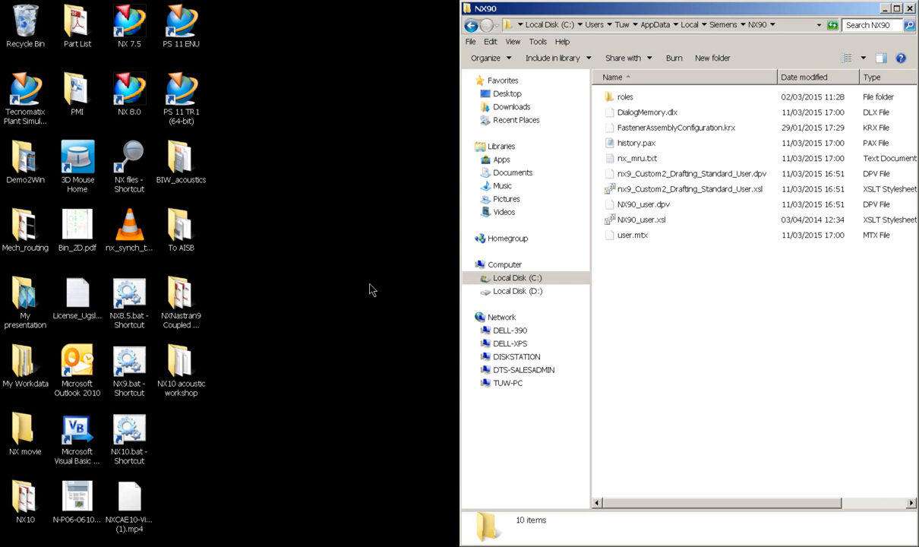
# - Launch NX 9 from the NX9.bat desktop shortcut
pyautogui.click(129, 365)
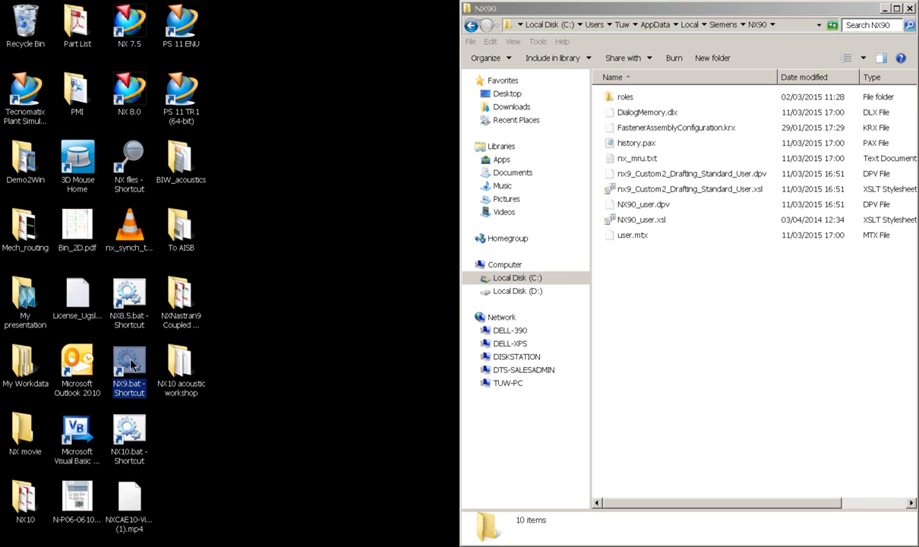
pyautogui.doubleClick(128, 365)
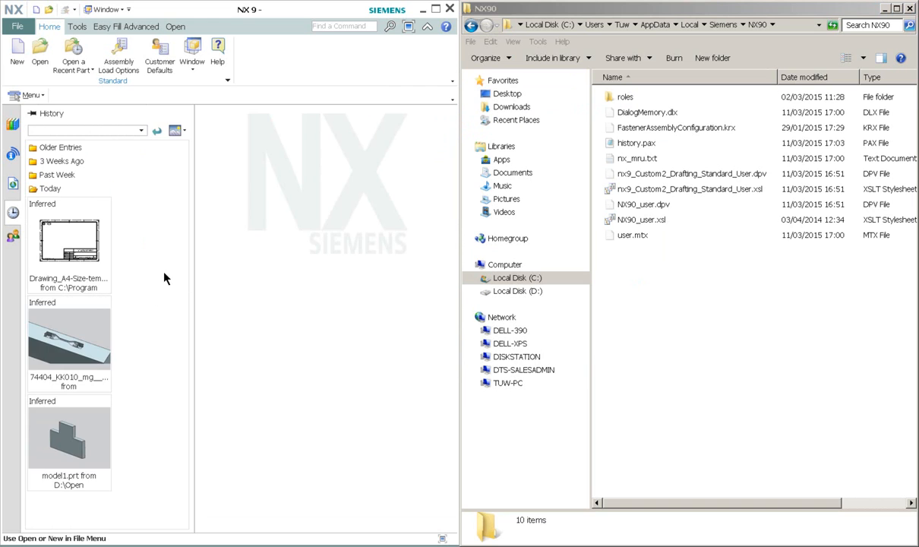
# - Open recent part D:\Open\model1.prt and dismiss the Populate Title Block prompt
pyautogui.click(73, 53)
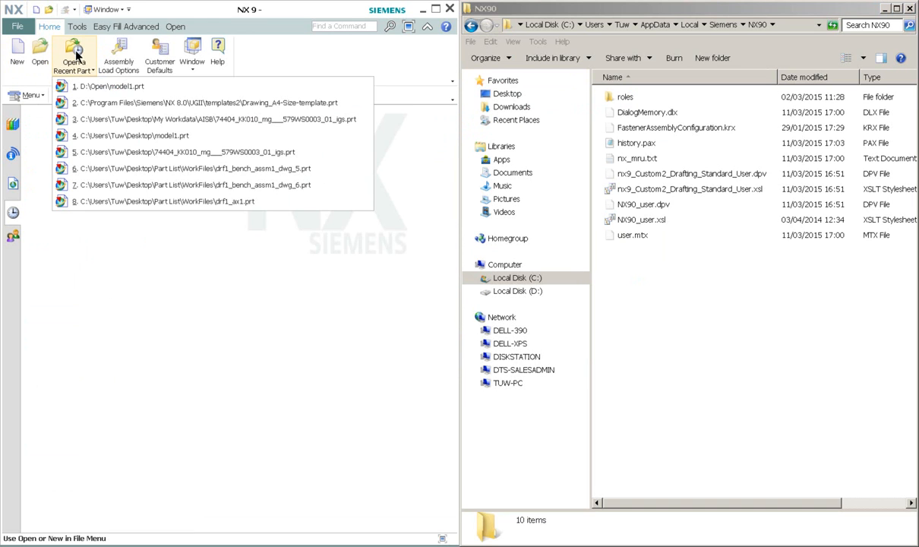
pyautogui.click(110, 85)
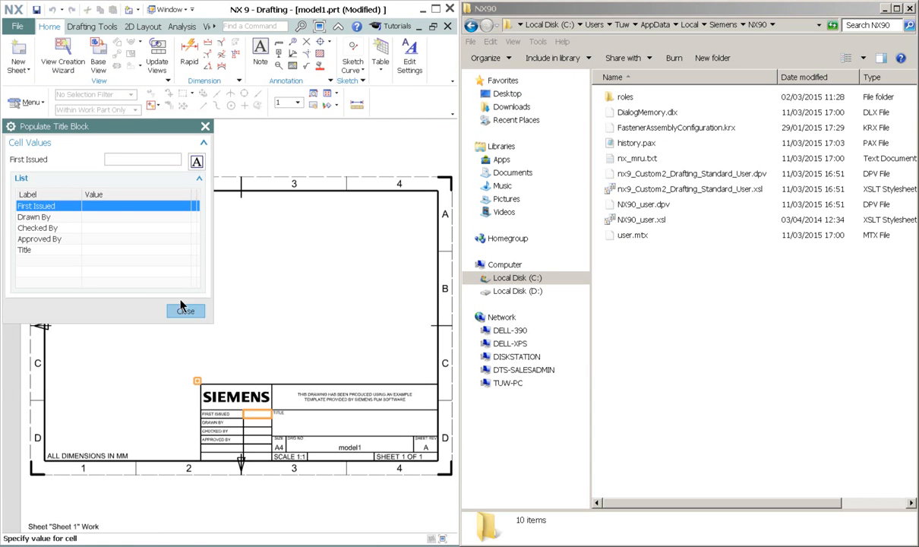
pyautogui.click(185, 311)
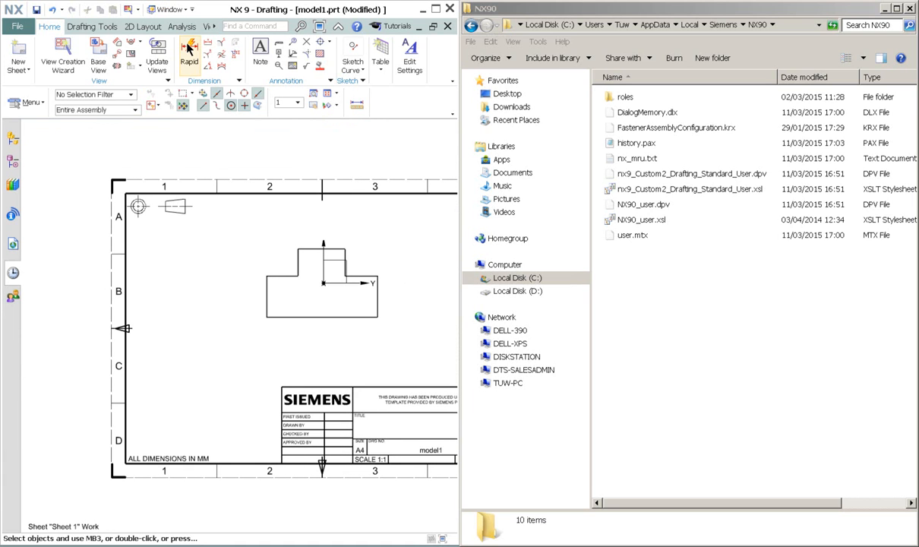
pyautogui.moveTo(189, 48)
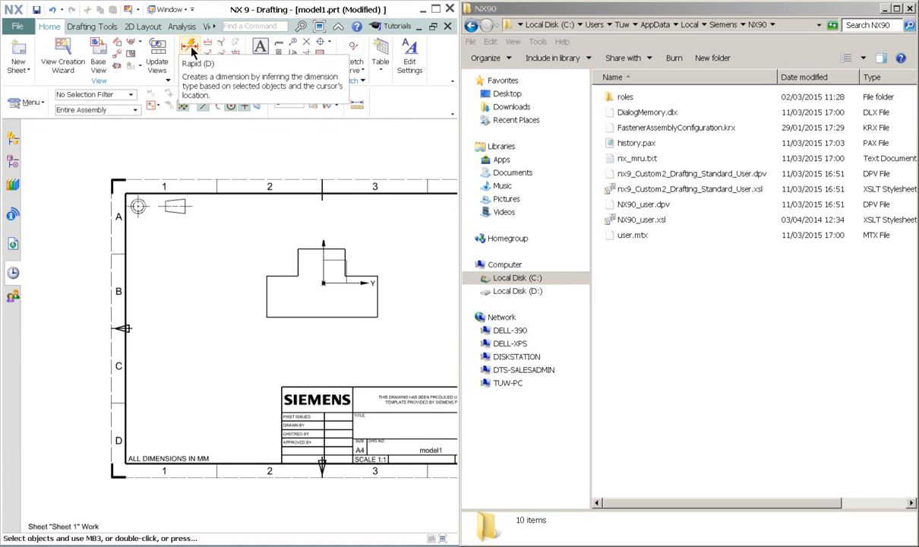
# - Add a rapid height dimension in tiny text along the part's left side
pyautogui.click(188, 47)
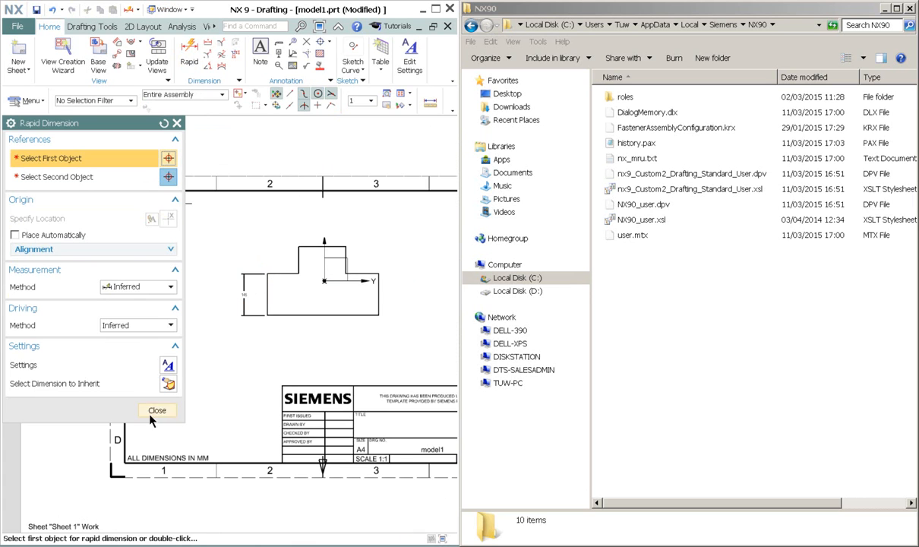
pyautogui.click(156, 410)
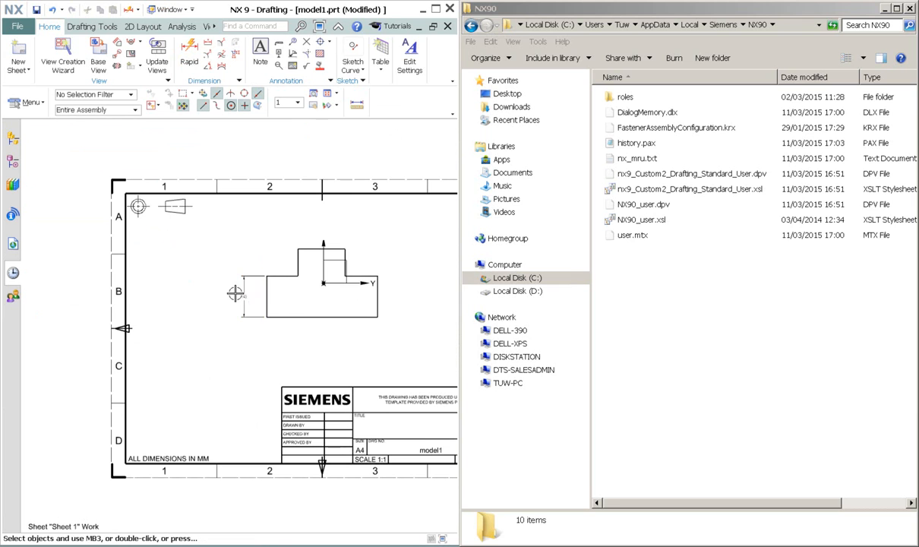
pyautogui.moveTo(222, 314)
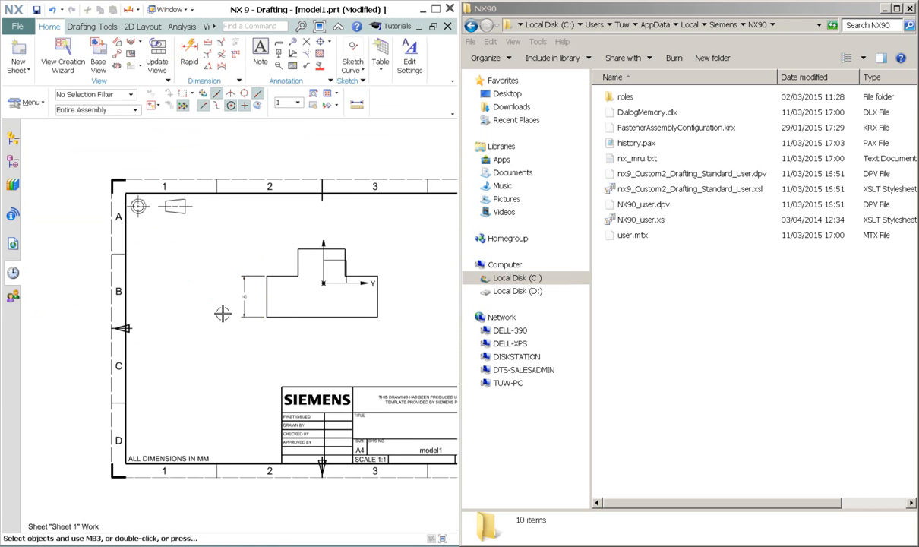
pyautogui.moveTo(254, 345)
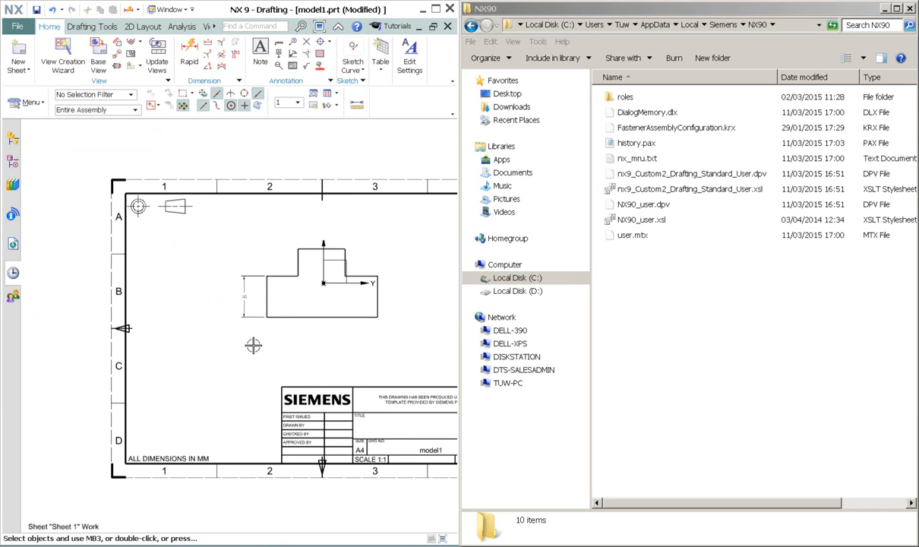
# - In Load Drafting Standard, select the User level and the Custom2 standard
pyautogui.click(31, 102)
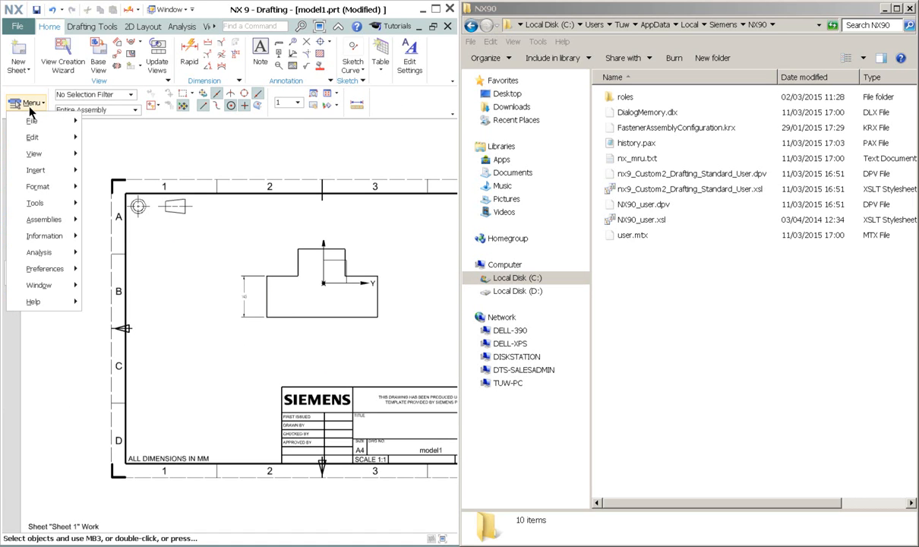
pyautogui.click(32, 121)
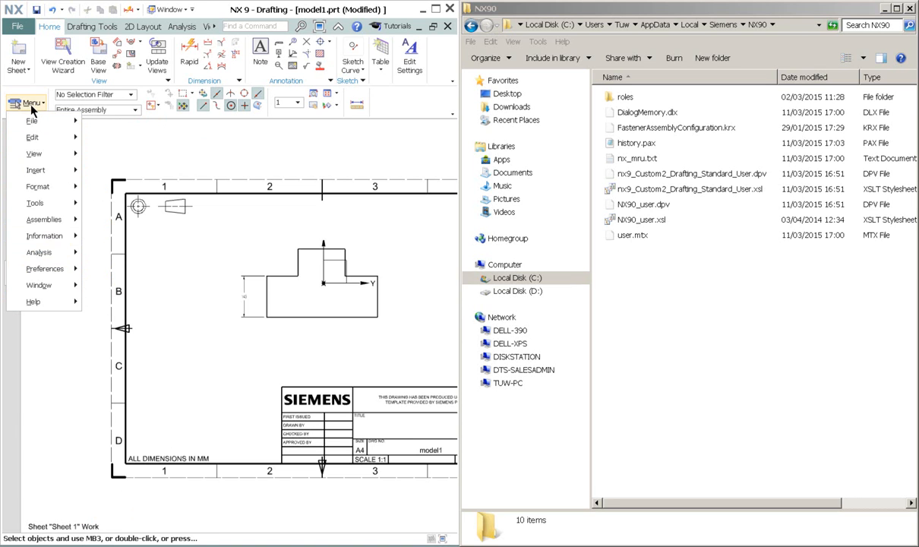
pyautogui.moveTo(35, 203)
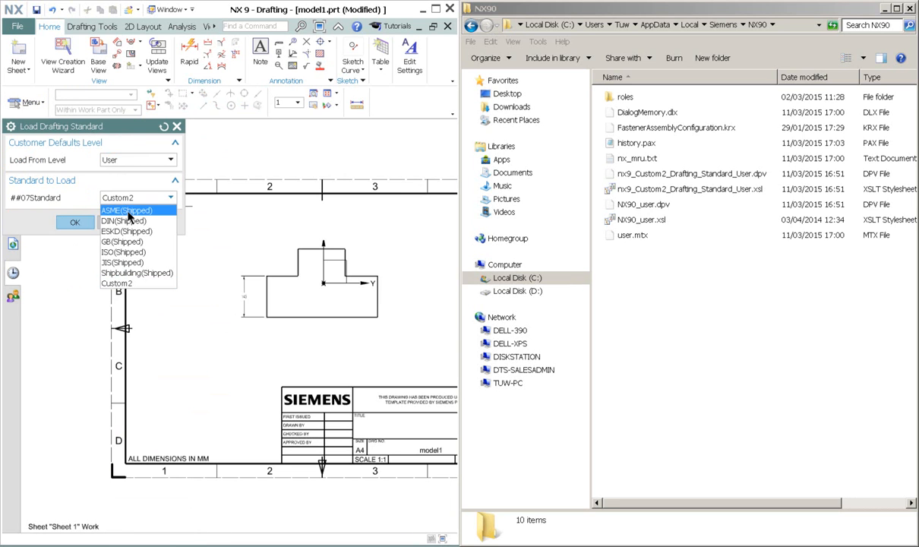
pyautogui.moveTo(123, 220)
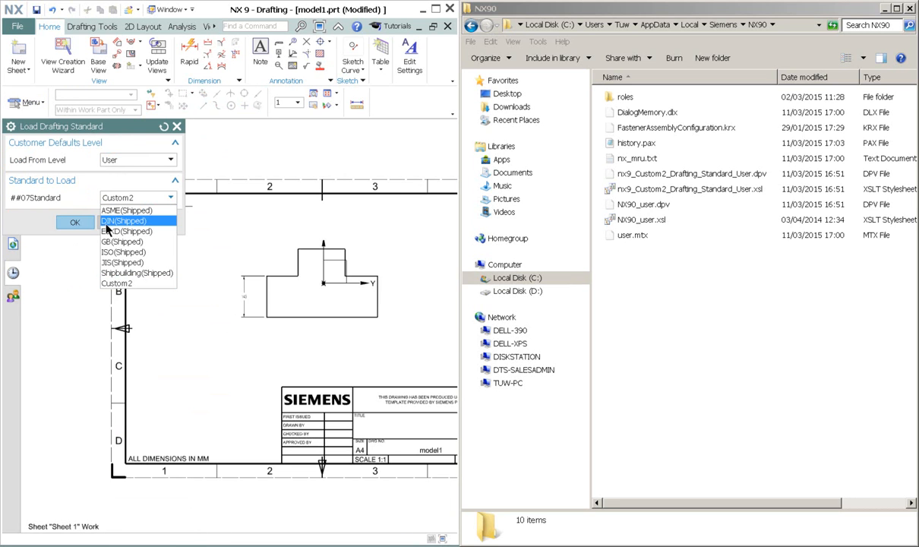
pyautogui.moveTo(144, 251)
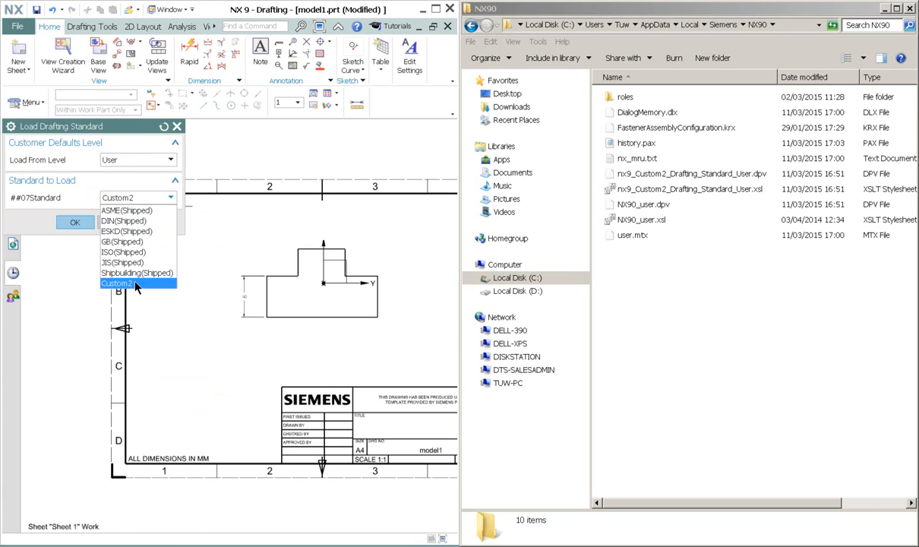
pyautogui.moveTo(122, 262)
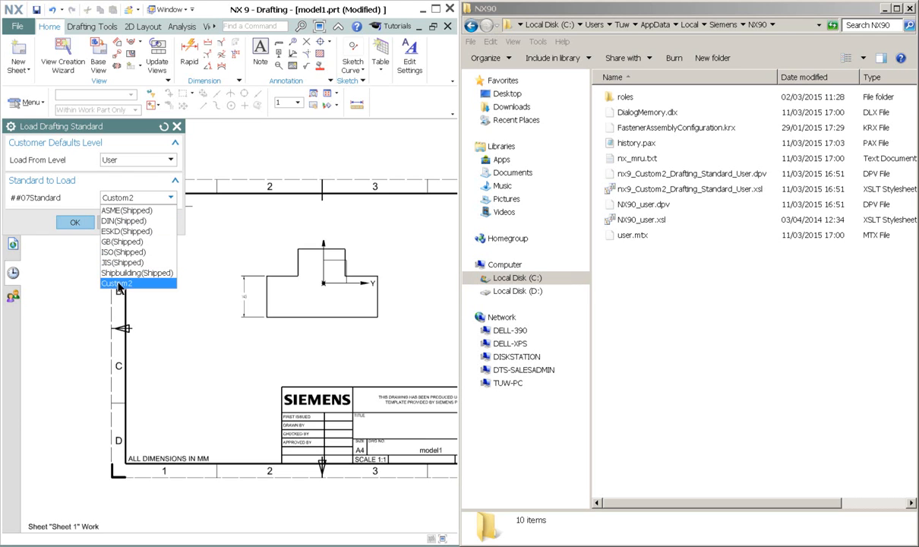
pyautogui.click(116, 283)
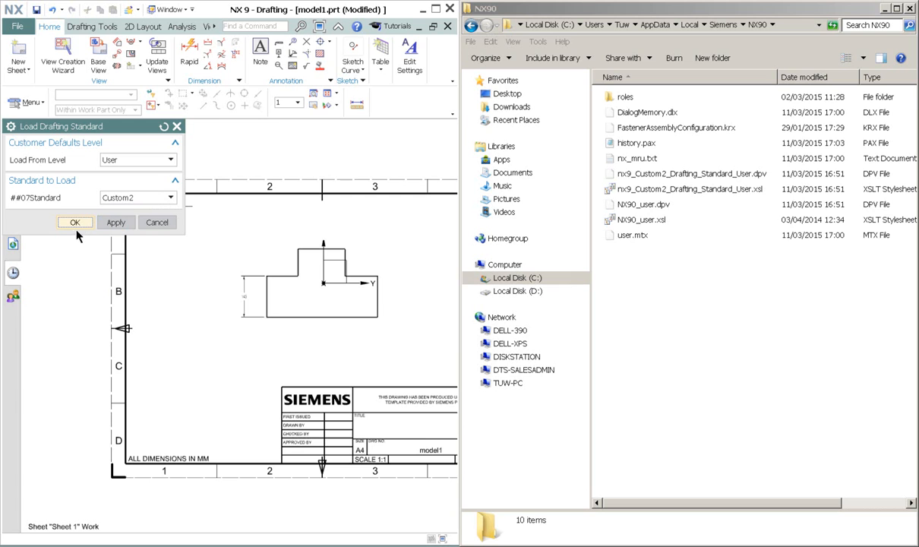
# - Load Custom2, then dimension the part's left edge as 145 in larger text
pyautogui.click(75, 222)
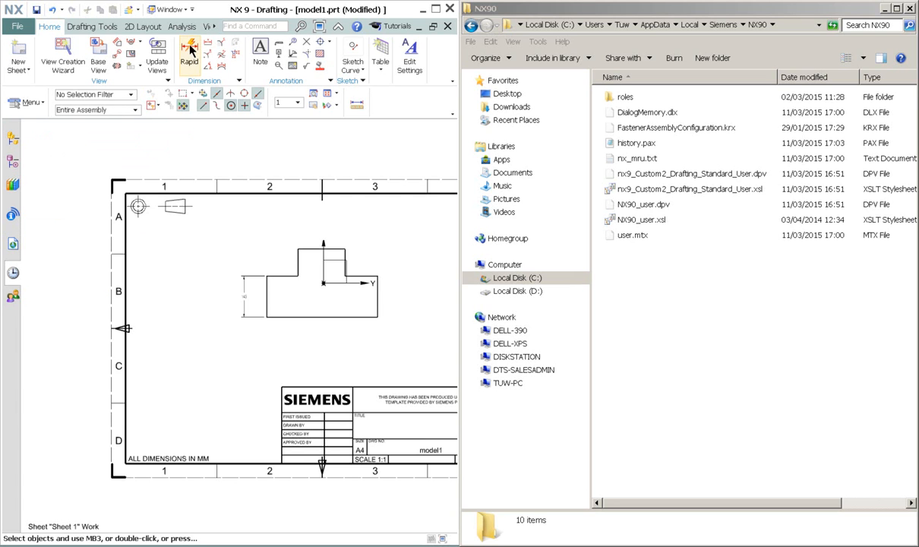
pyautogui.click(189, 51)
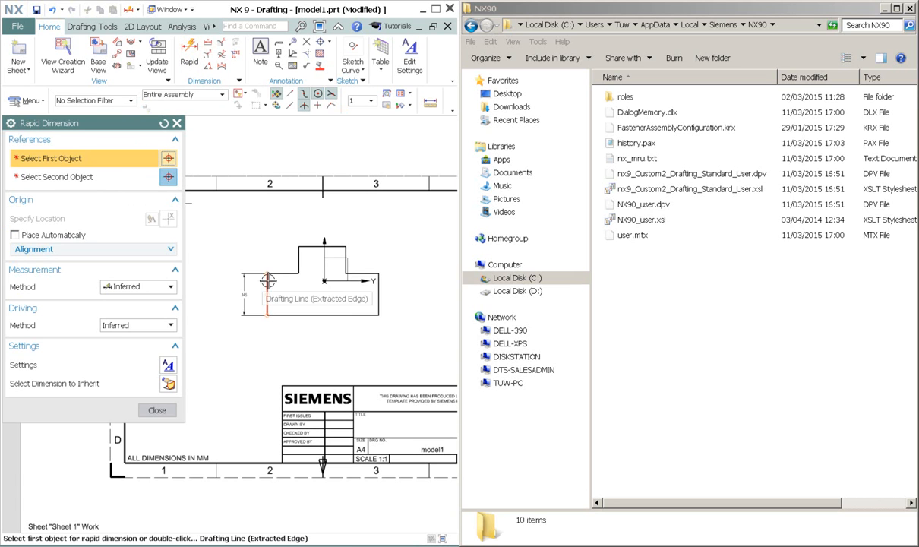
pyautogui.click(268, 281)
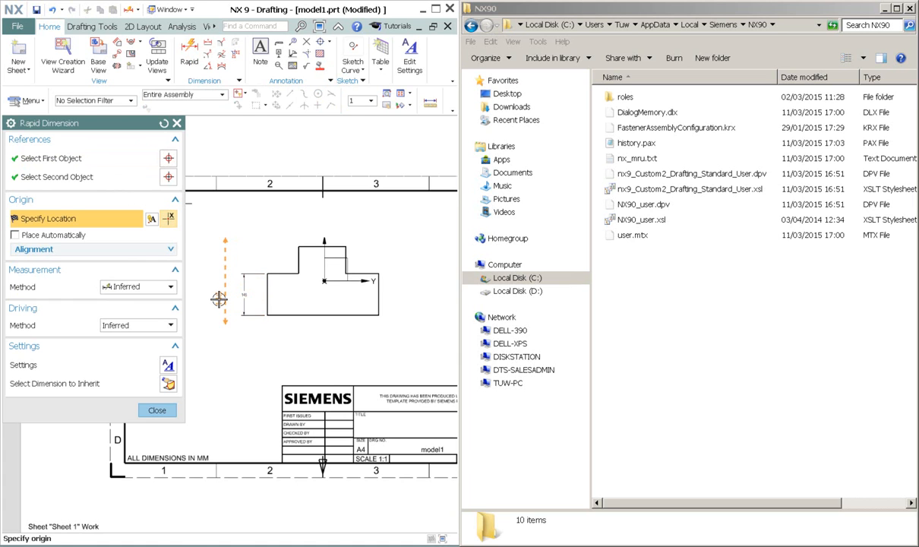
pyautogui.click(156, 410)
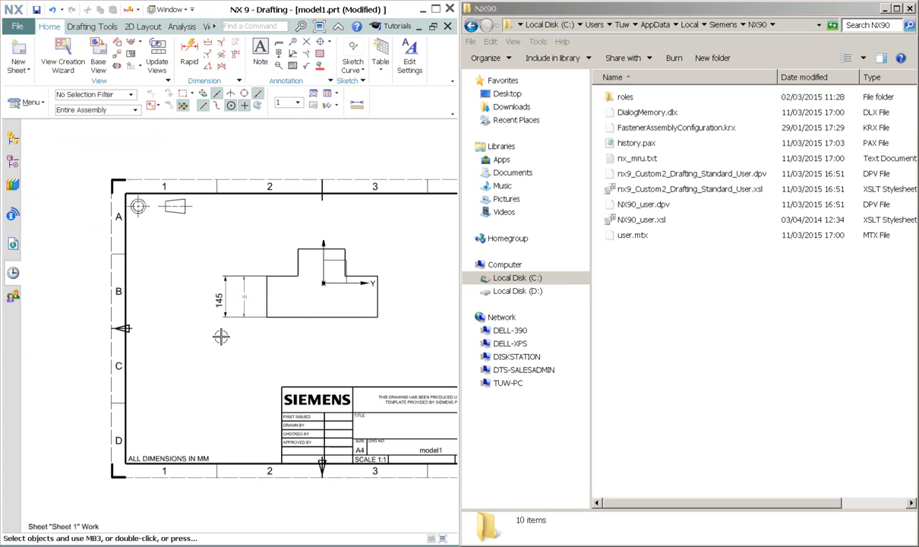
pyautogui.moveTo(322, 358)
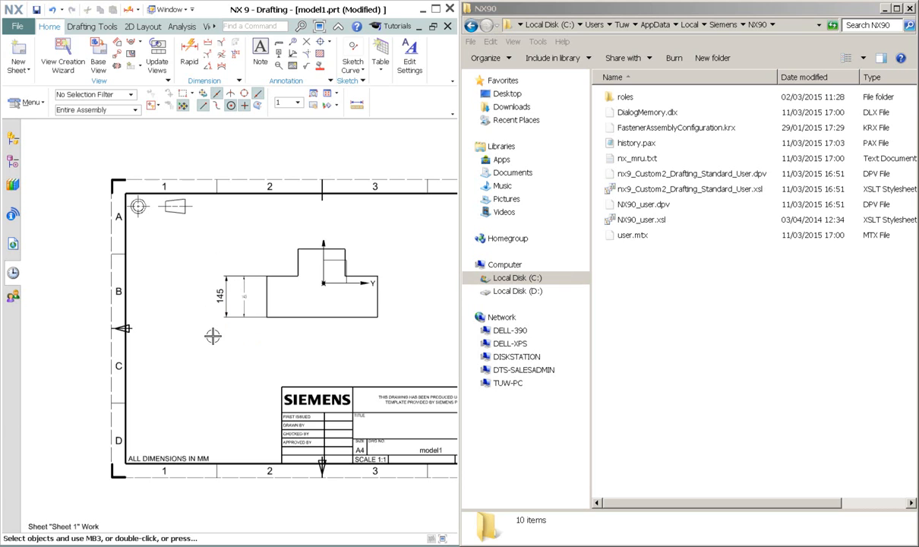
pyautogui.moveTo(246, 190)
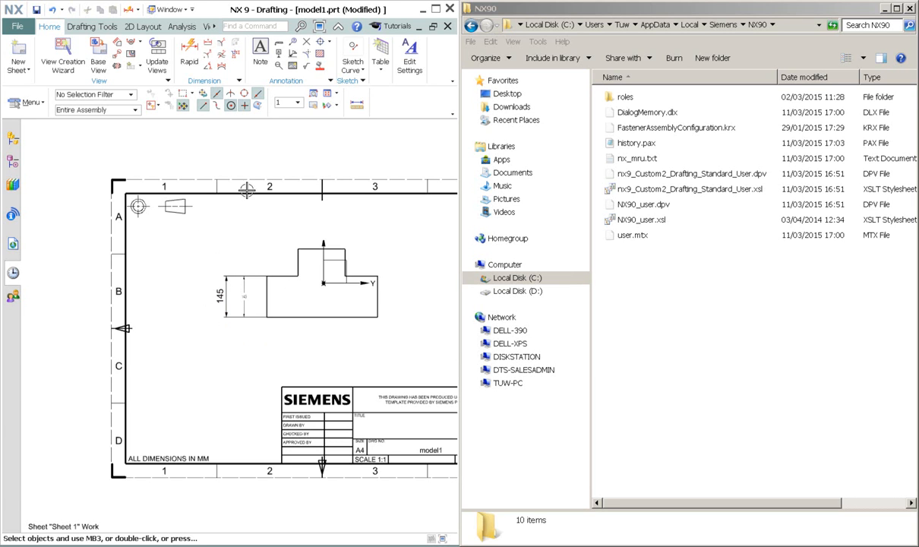
pyautogui.click(236, 297)
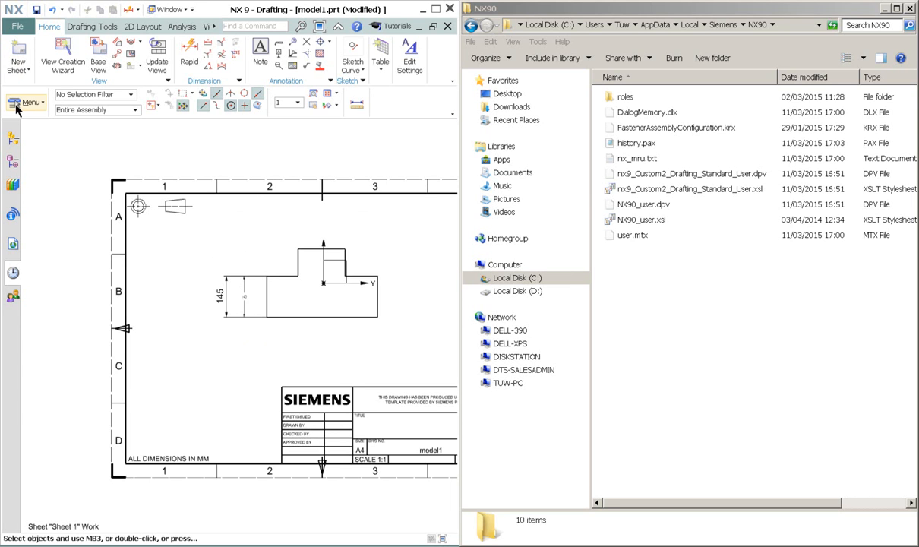
# - Open Customer Defaults through Menu > File > Utilities
pyautogui.click(29, 102)
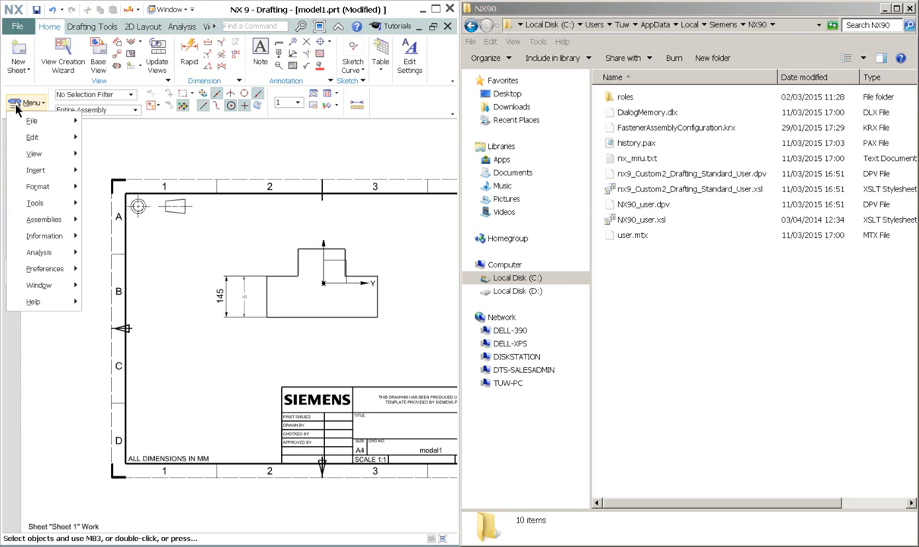
pyautogui.click(32, 120)
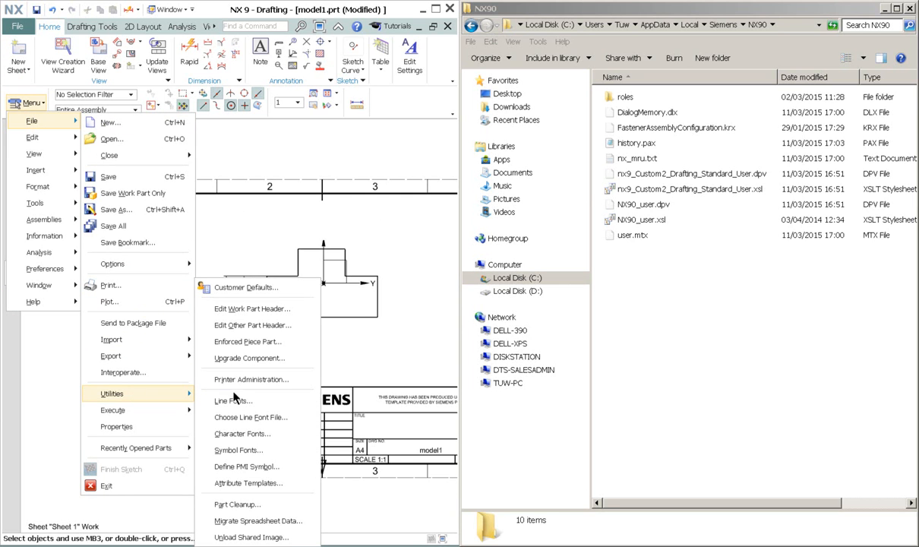
pyautogui.moveTo(244, 287)
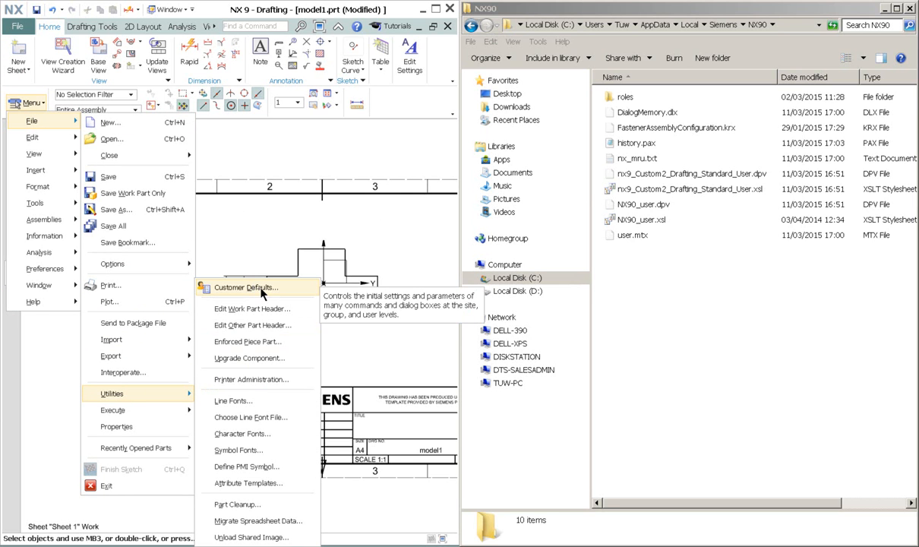
pyautogui.click(244, 287)
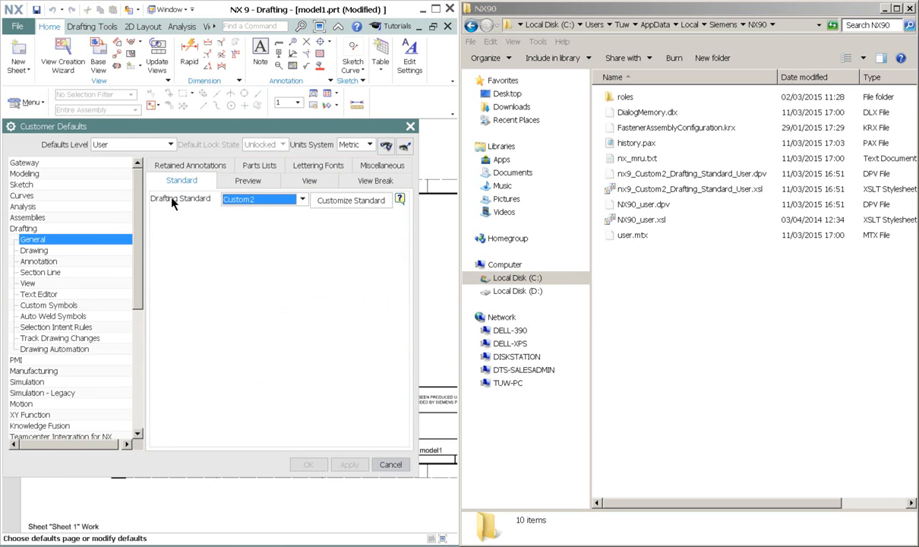
# - Set the Drafting General standard to ASME(Shipped) and begin customizing it
pyautogui.click(302, 199)
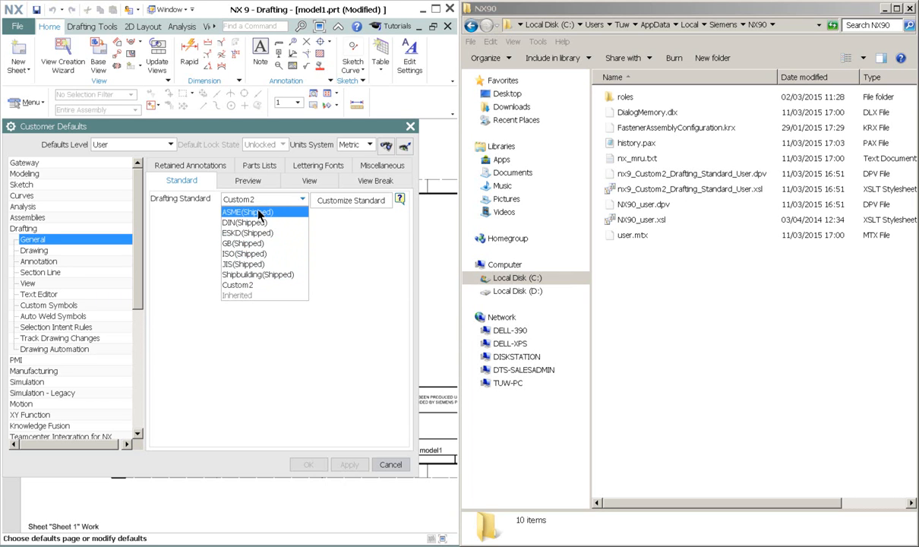
pyautogui.moveTo(265, 216)
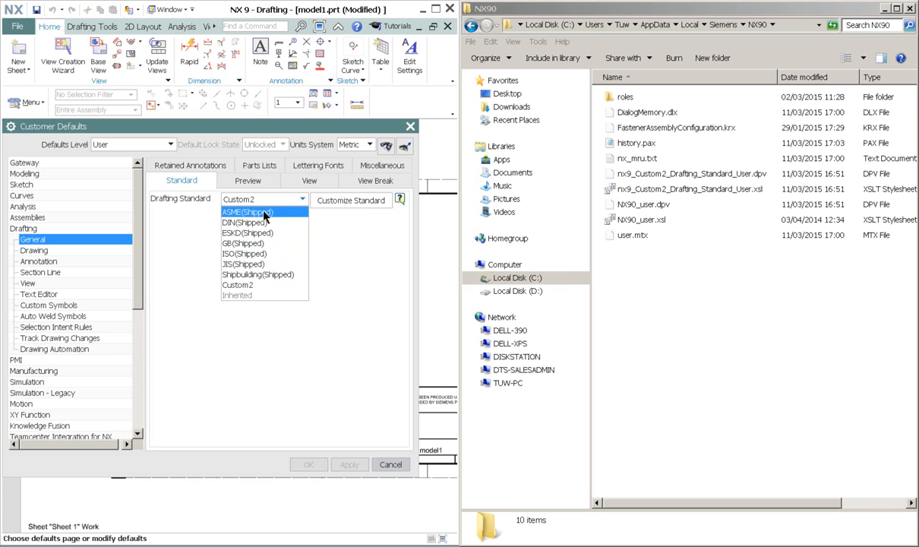
pyautogui.click(247, 212)
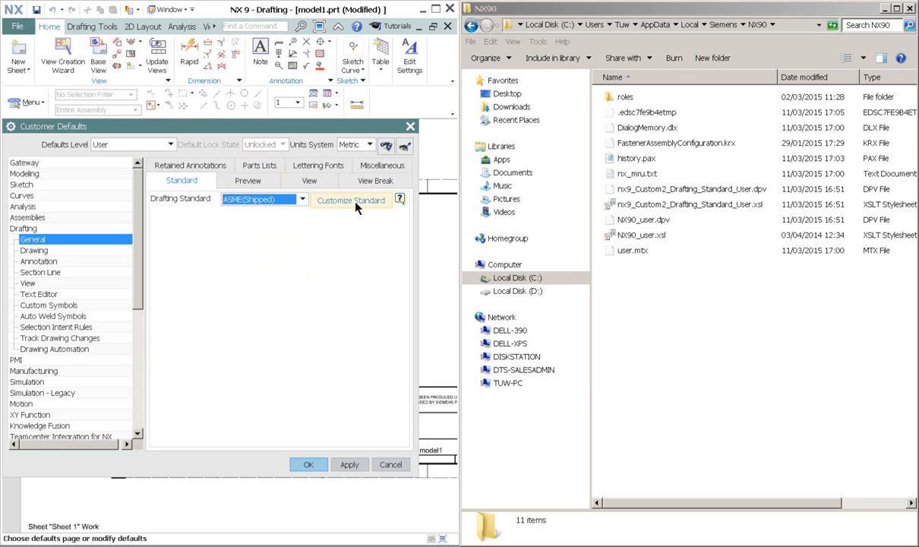
pyautogui.click(350, 200)
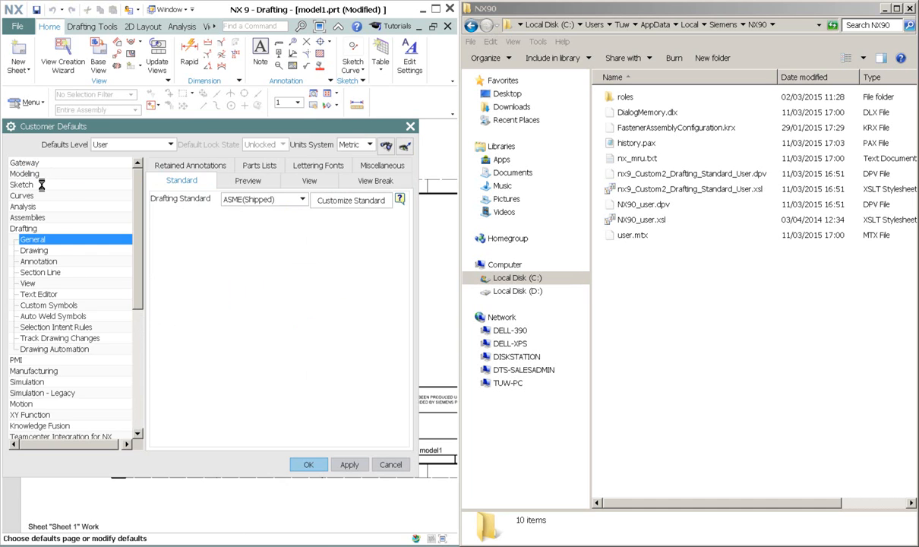
# - Set Annotation Lettering character size to 4.5 mm, then choose Save As
pyautogui.click(351, 200)
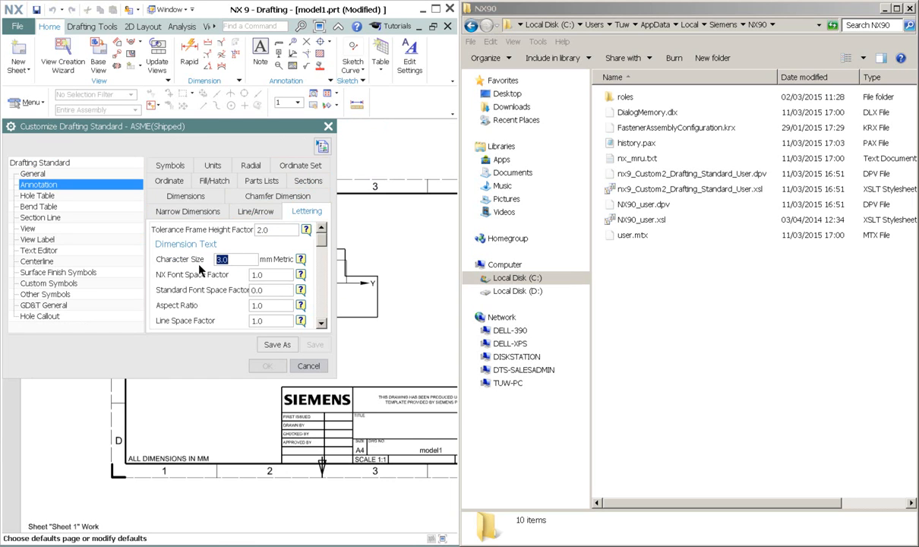
pyautogui.write('4.5')
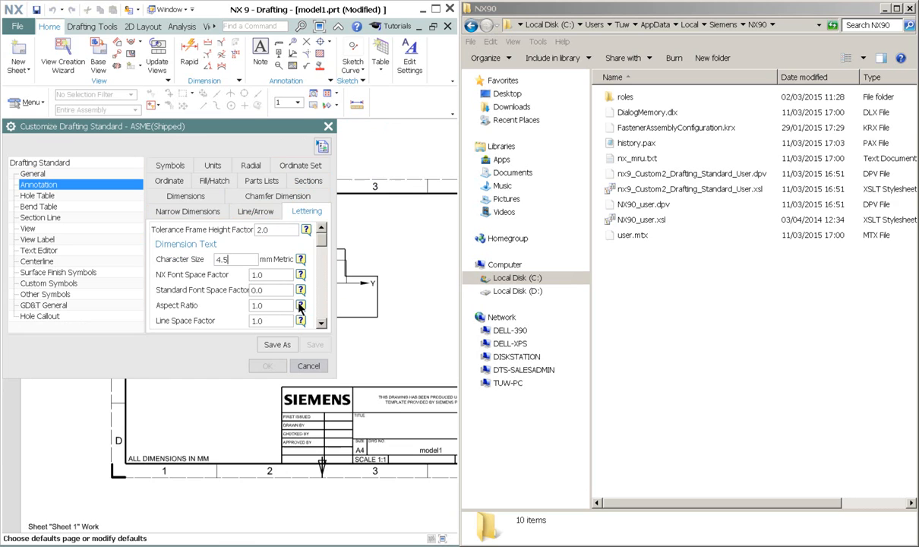
pyautogui.moveTo(336, 312)
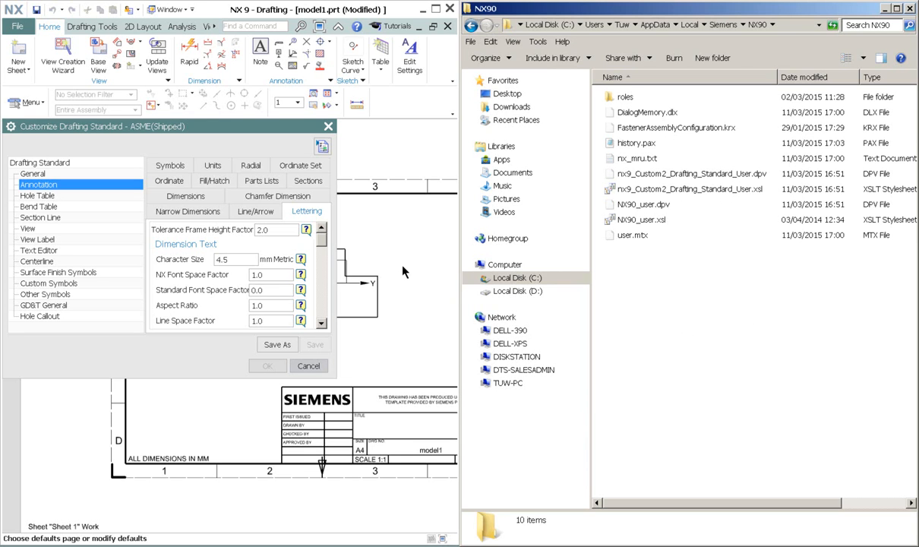
pyautogui.click(277, 344)
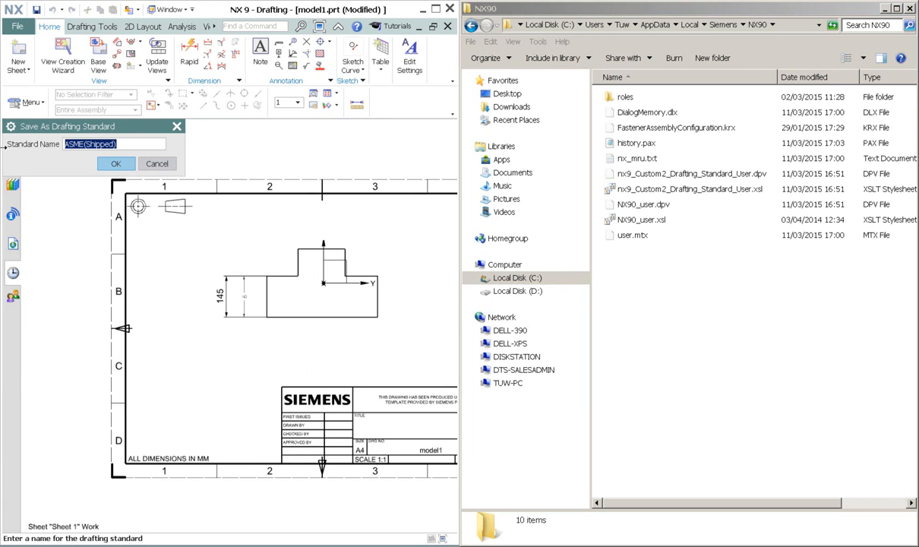
# - Name the standard Custom3 and confirm its new .dpv and .xsl files in NX90
pyautogui.write('Custom3')
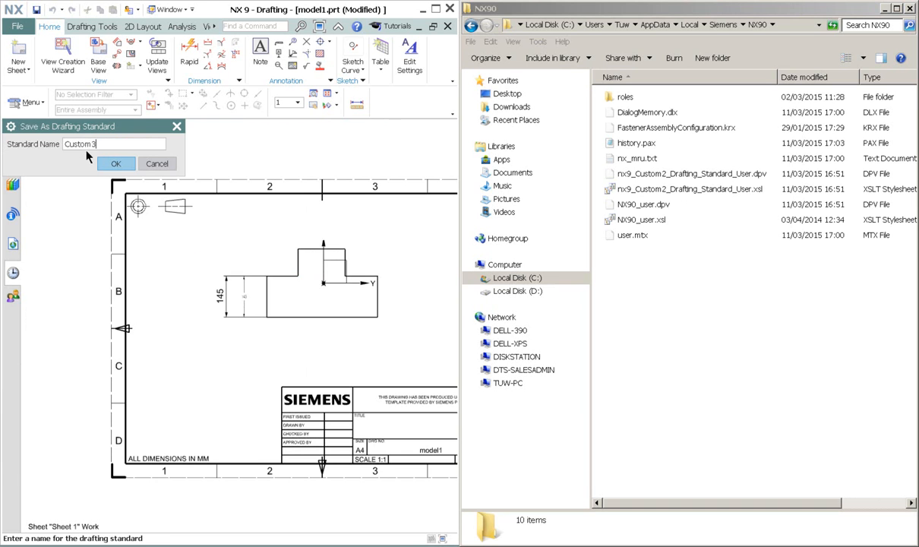
pyautogui.click(116, 163)
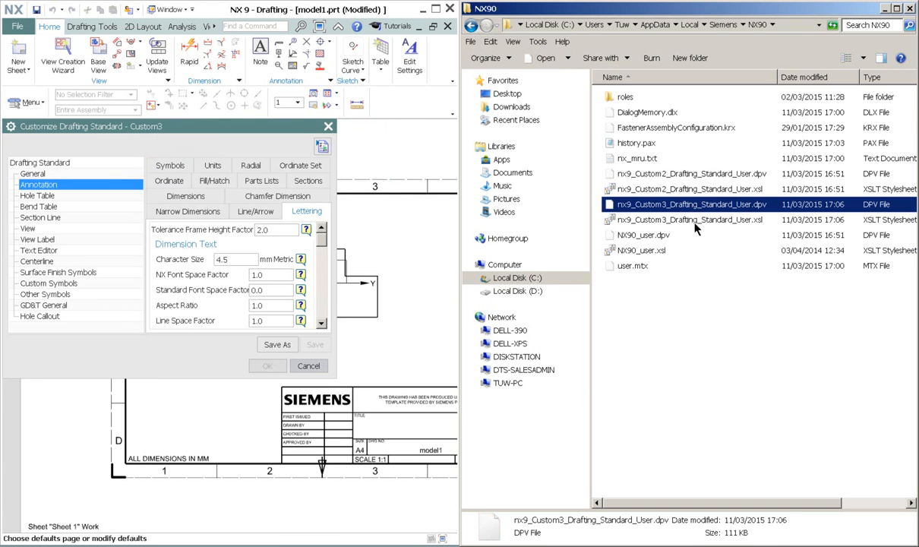
pyautogui.click(689, 220)
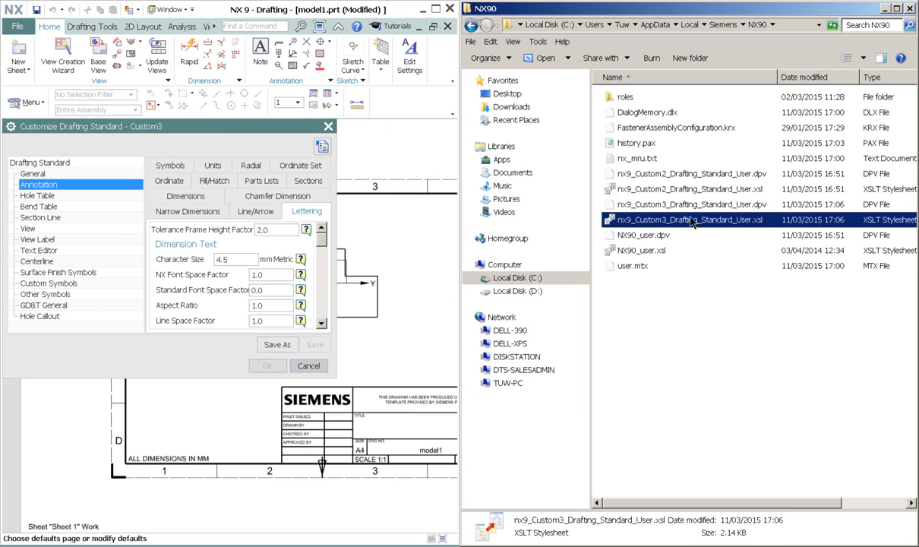
pyautogui.click(688, 204)
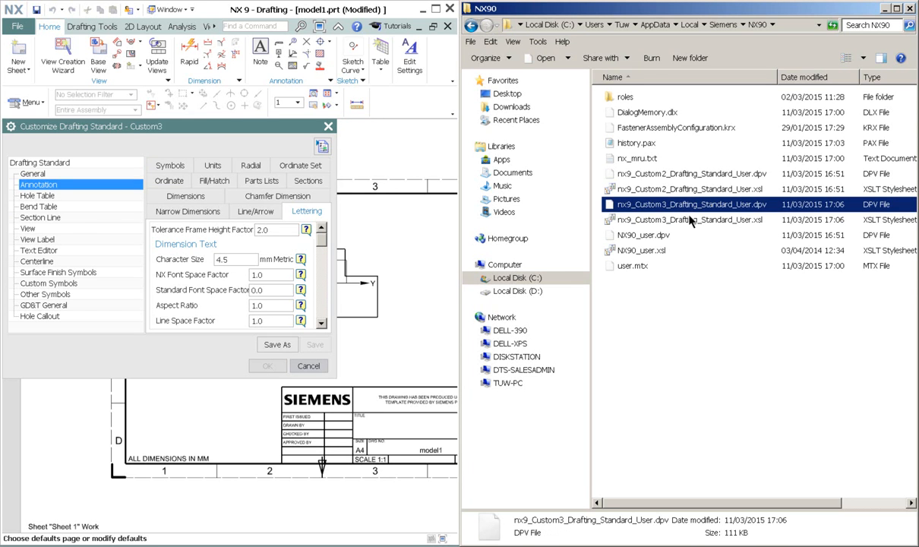
pyautogui.click(687, 220)
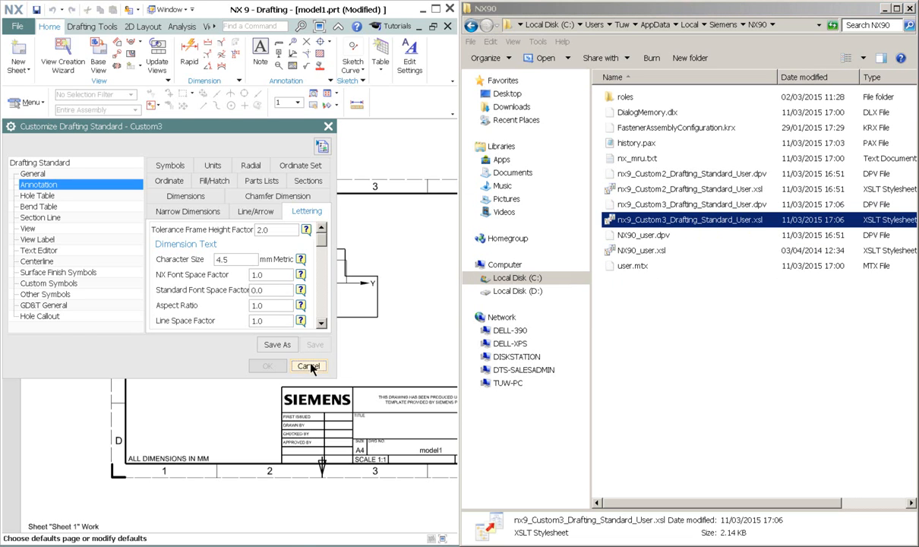
# - Save Custom3 as the user default standard and load it into the model1 drawing
pyautogui.click(309, 365)
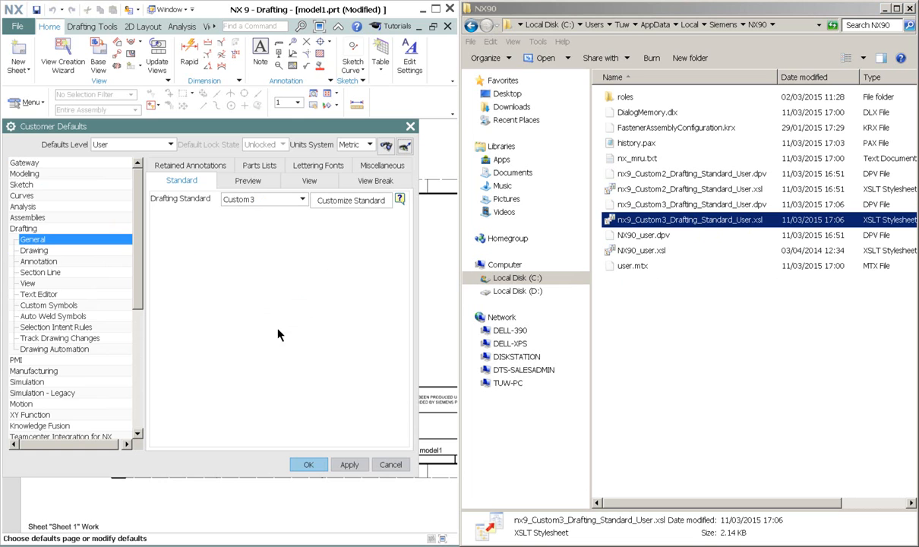
pyautogui.click(309, 464)
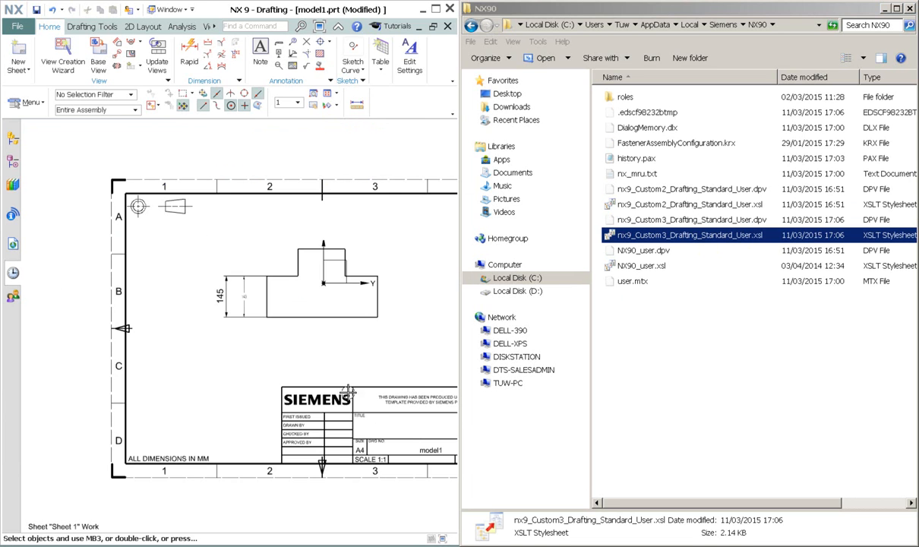
pyautogui.click(30, 102)
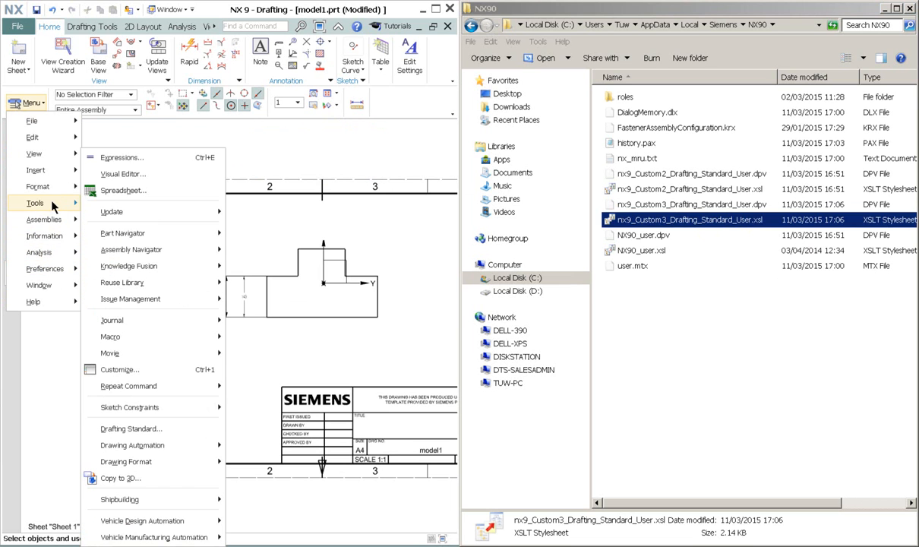
pyautogui.click(130, 429)
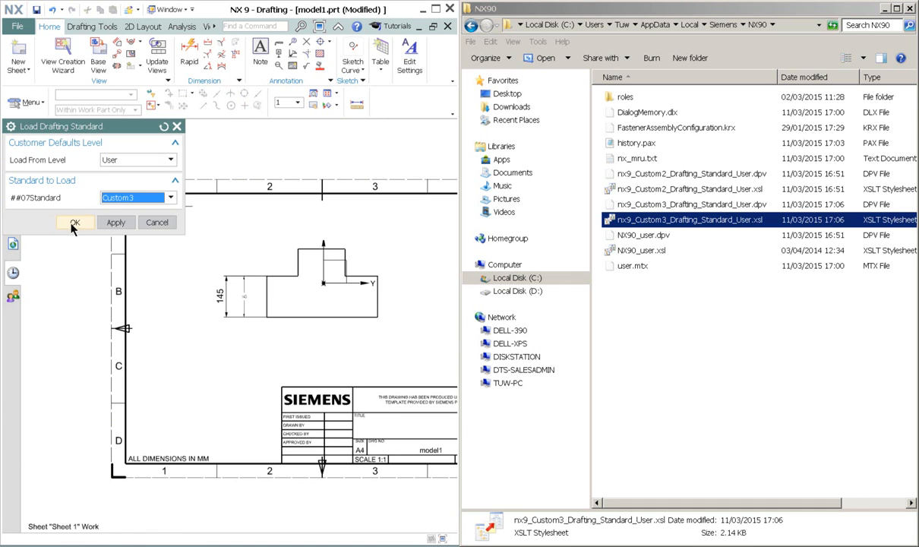
pyautogui.click(74, 222)
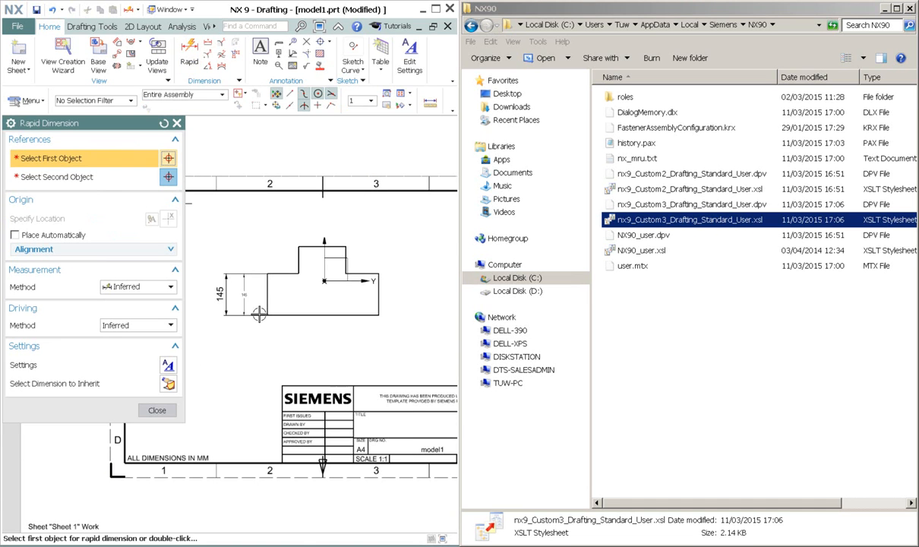
# - Place a 145 vertical dimension left of the part, verify its 4.5 mm text, and select the Custom3 DPV file
pyautogui.click(258, 314)
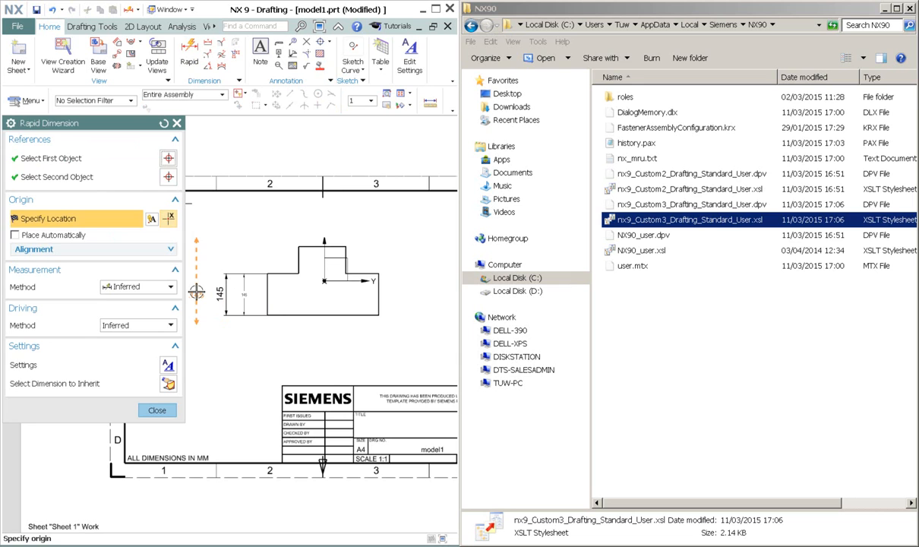
pyautogui.click(156, 410)
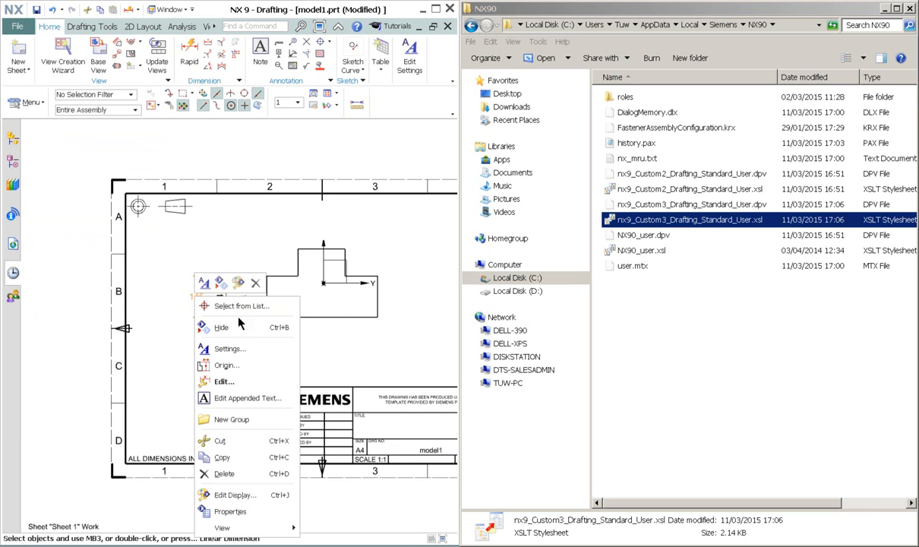
pyautogui.click(230, 348)
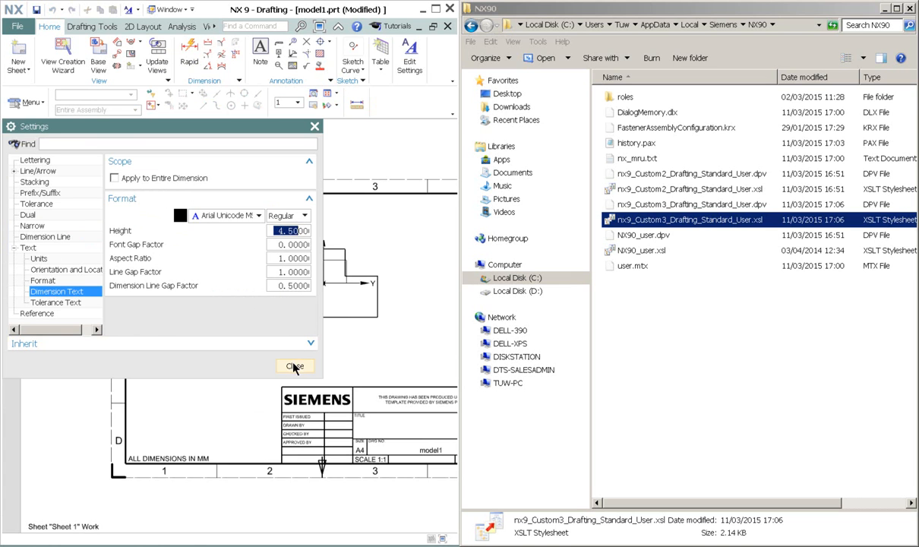
pyautogui.click(294, 366)
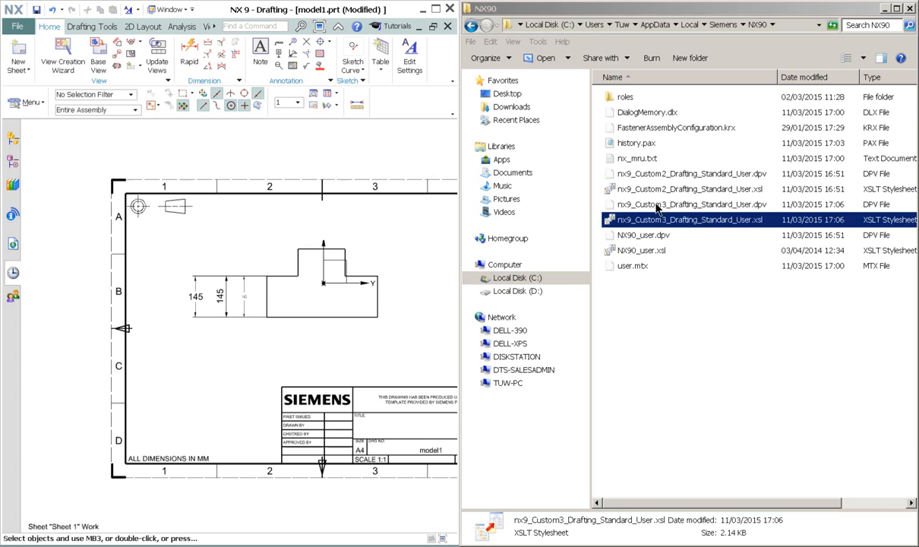
pyautogui.click(689, 204)
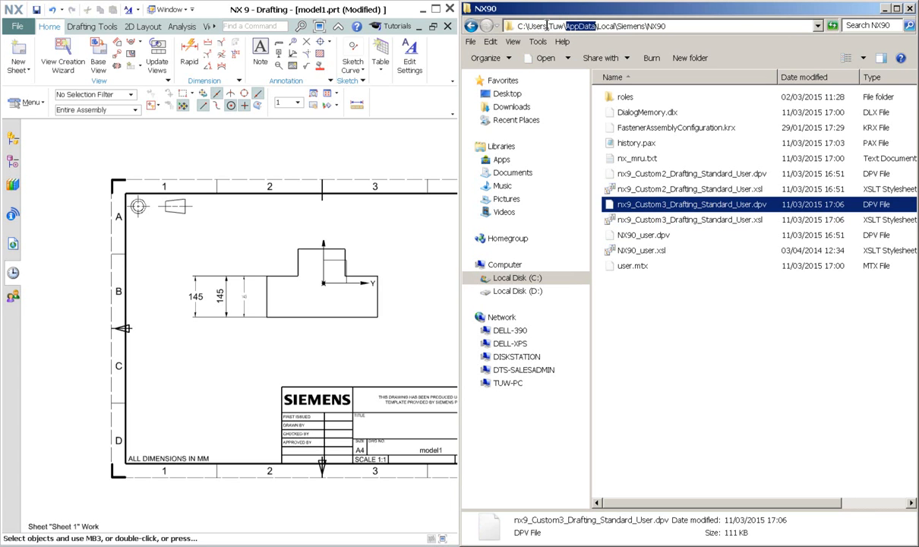
# - Display the NX90 folder path as text and select both nx9_Custom3_Drafting_Standard_User files
pyautogui.doubleClick(556, 25)
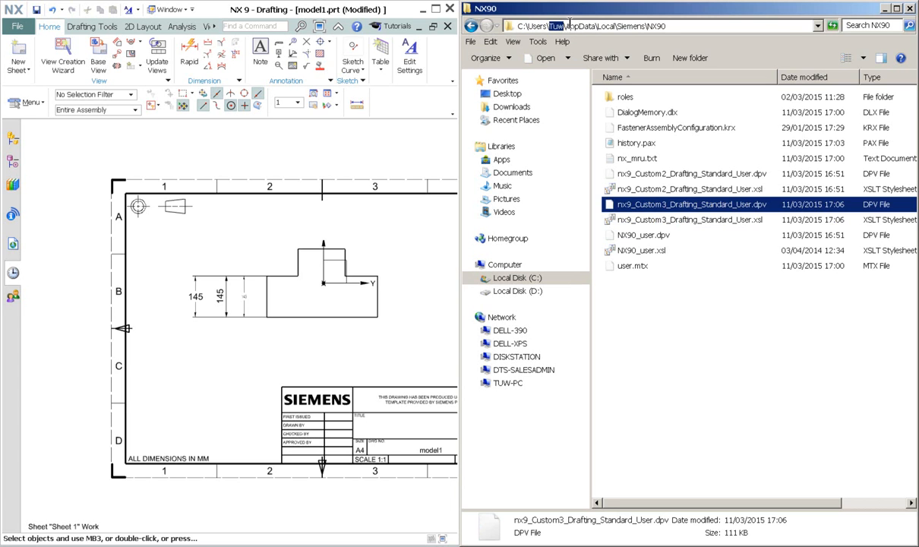
pyautogui.doubleClick(579, 25)
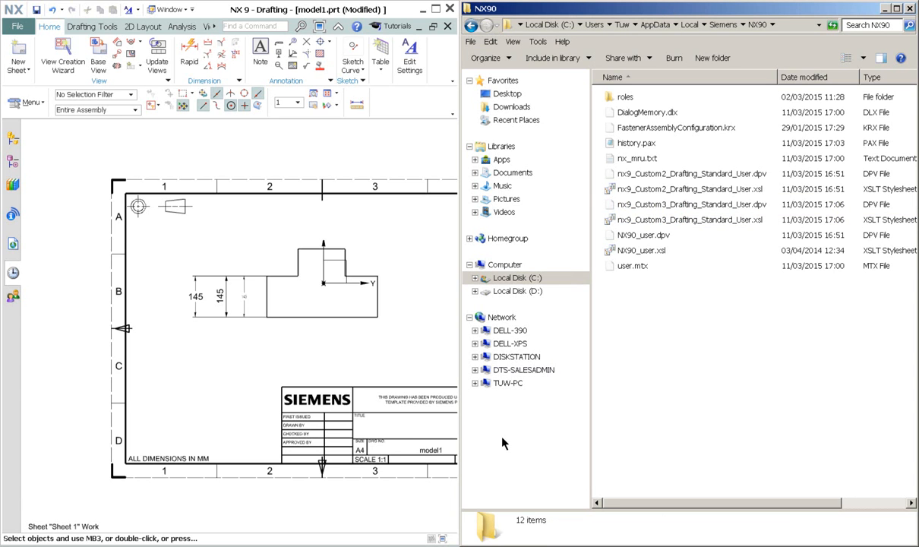
pyautogui.moveTo(561, 421)
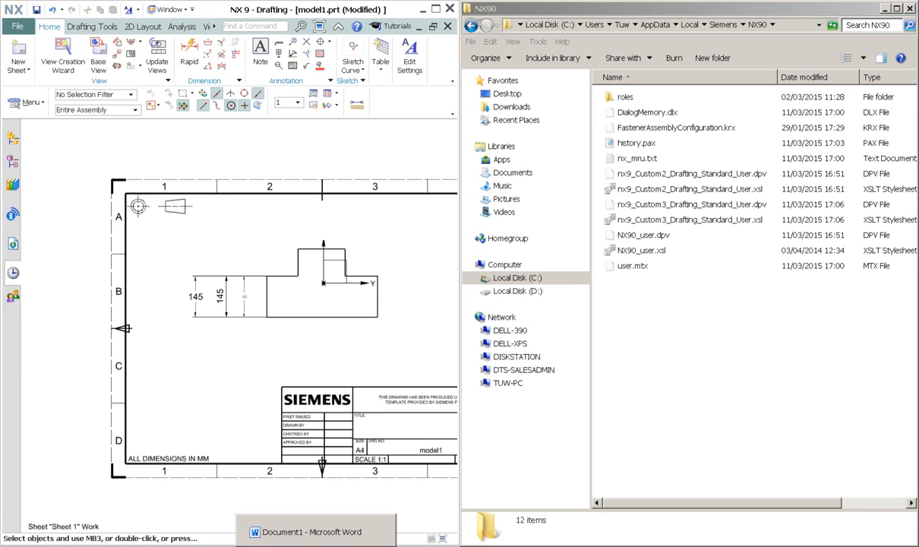
pyautogui.click(312, 531)
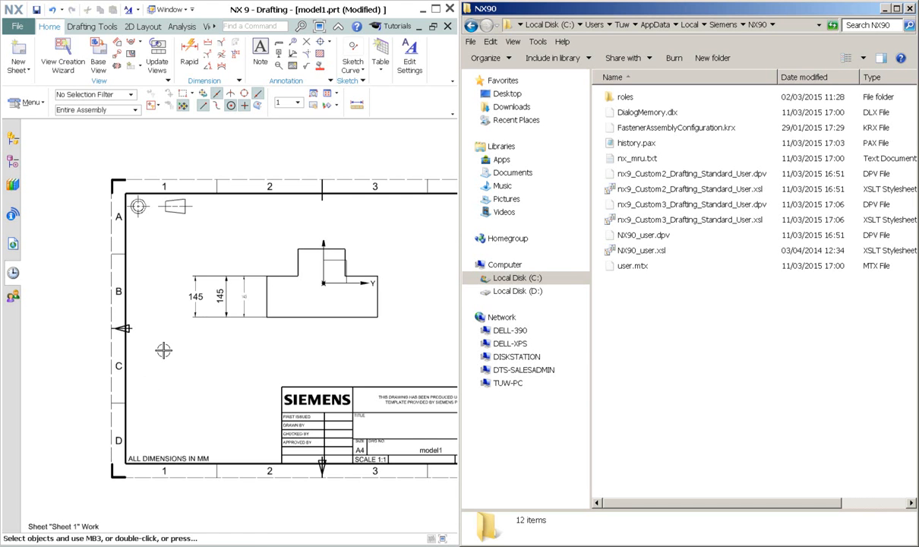
pyautogui.click(196, 296)
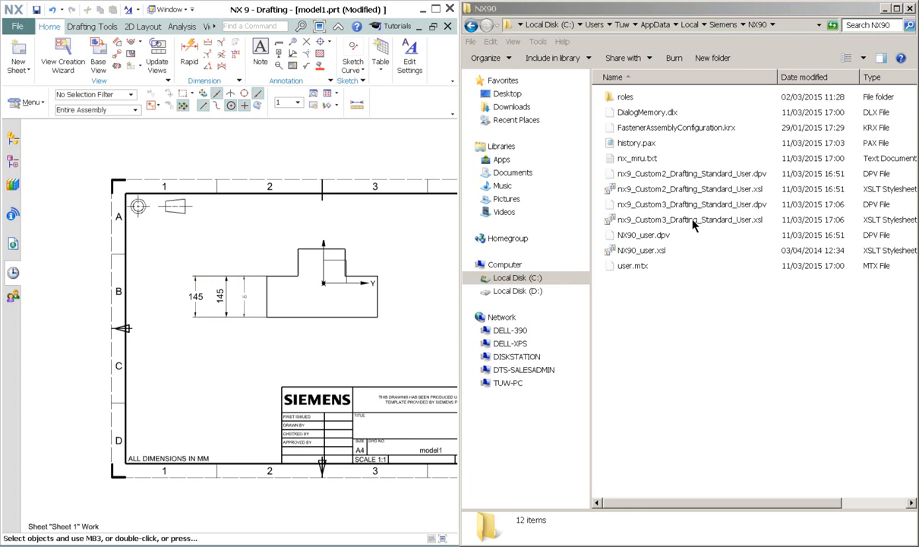
pyautogui.click(690, 203)
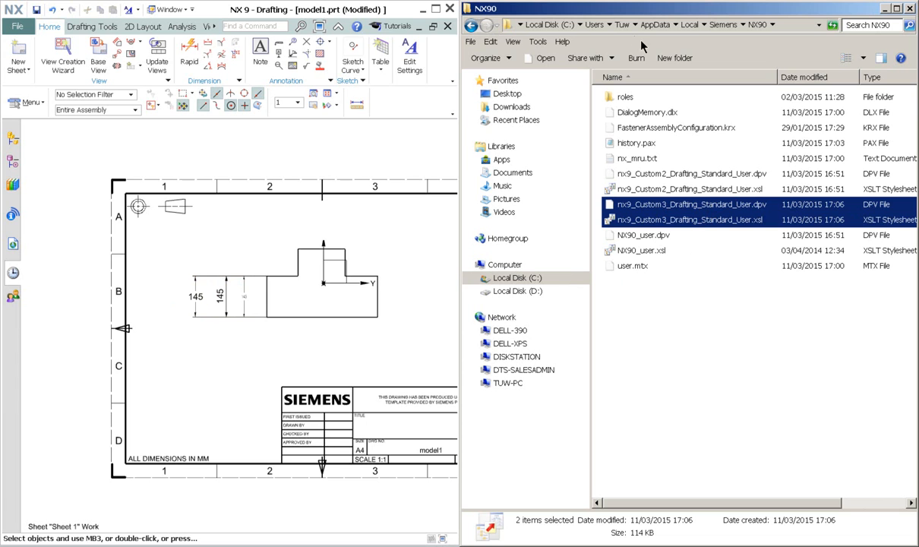
pyautogui.moveTo(788, 32)
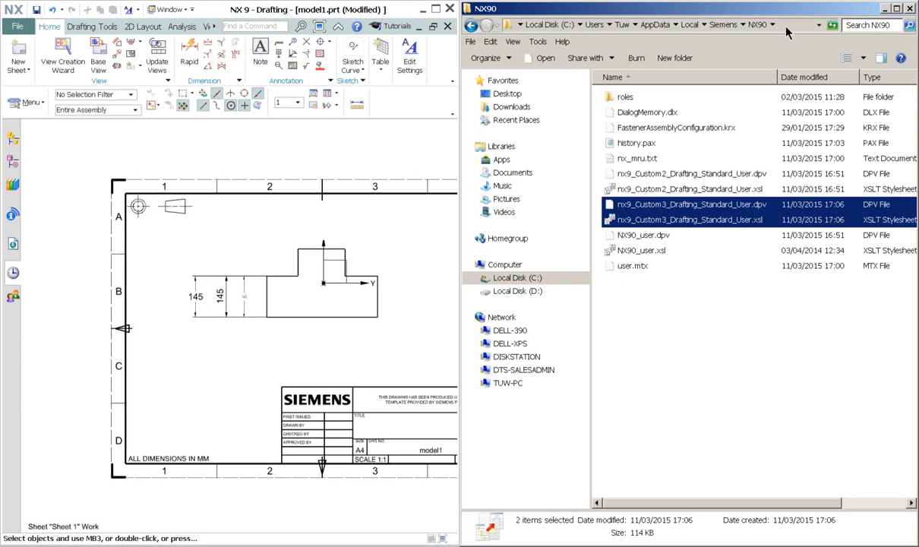
pyautogui.click(653, 25)
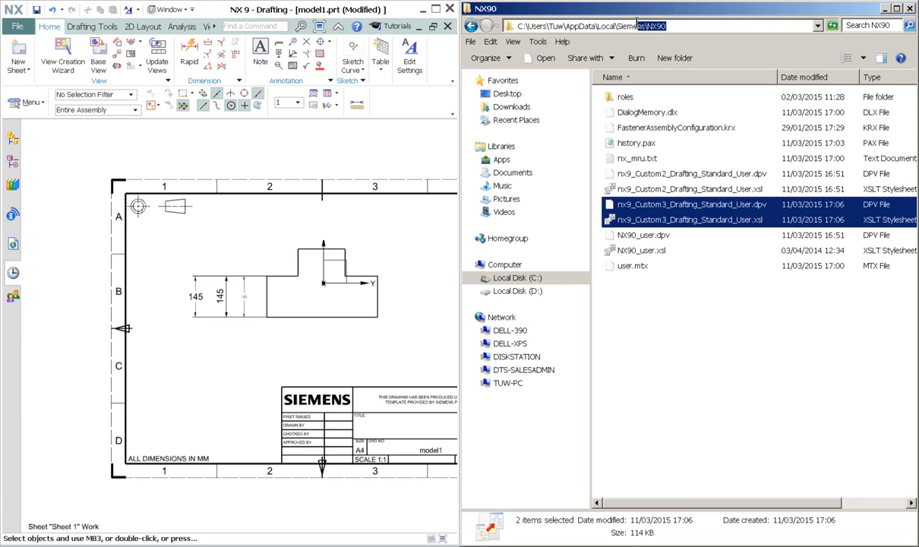